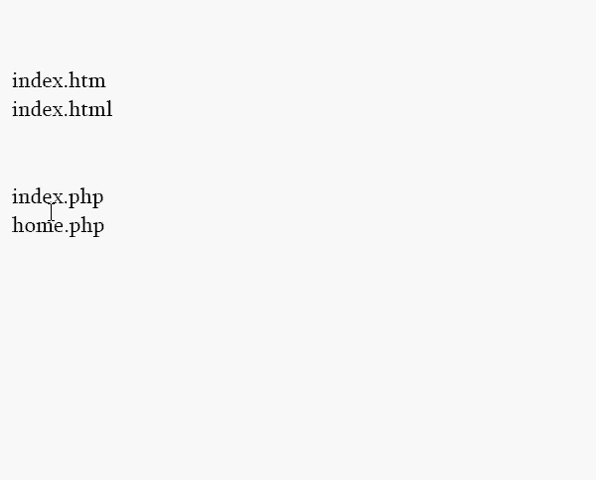
{"action": "mouse_move", "coordinate": [76, 202]}
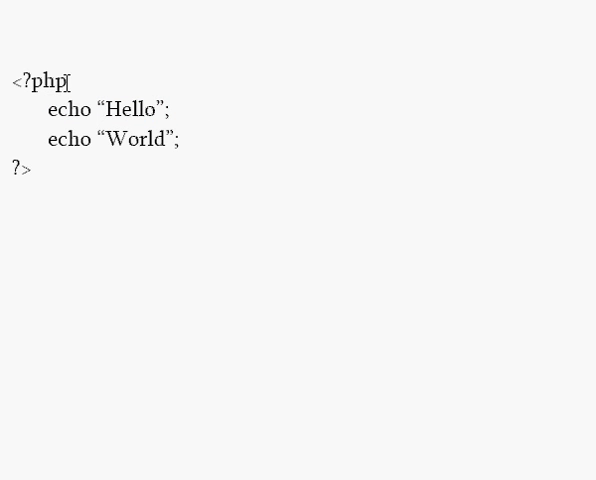
{"action": "double_click", "coordinate": [48, 80]}
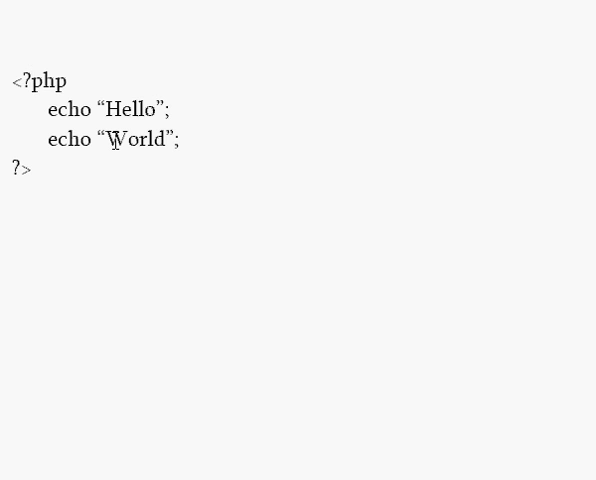
{"action": "left_click", "coordinate": [38, 78]}
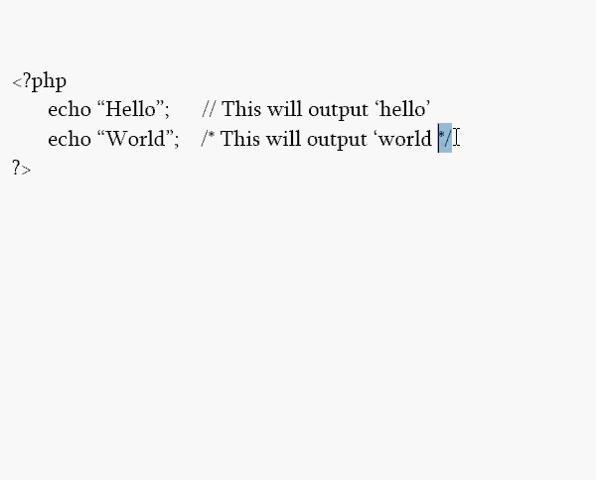
{"action": "mouse_move", "coordinate": [452, 212]}
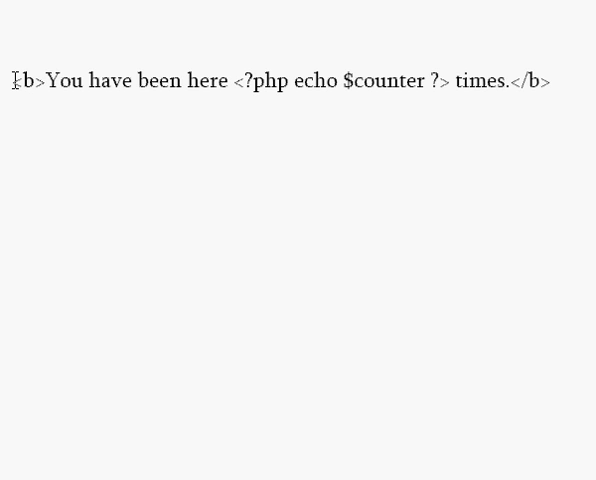
{"action": "double_click", "coordinate": [28, 80]}
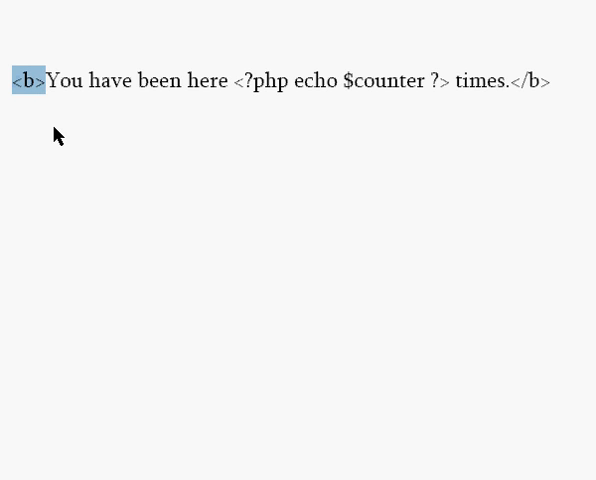
{"action": "double_click", "coordinate": [262, 80]}
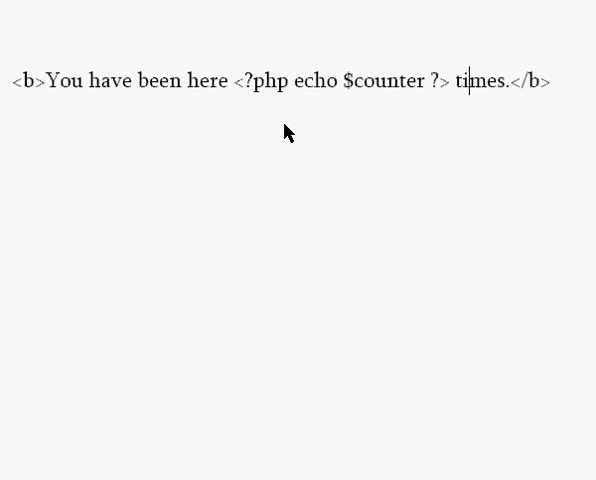
{"action": "mouse_move", "coordinate": [292, 124]}
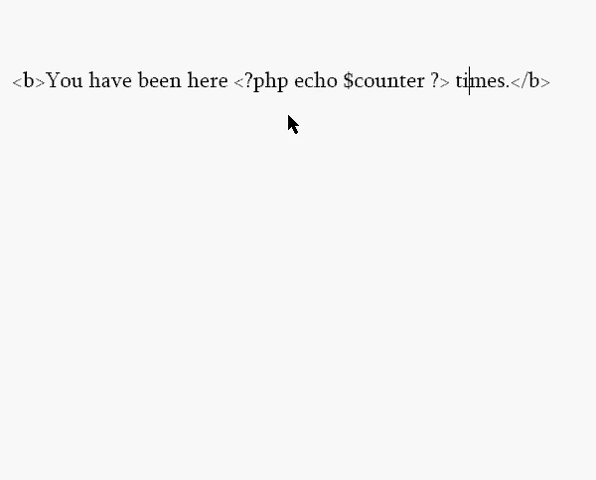